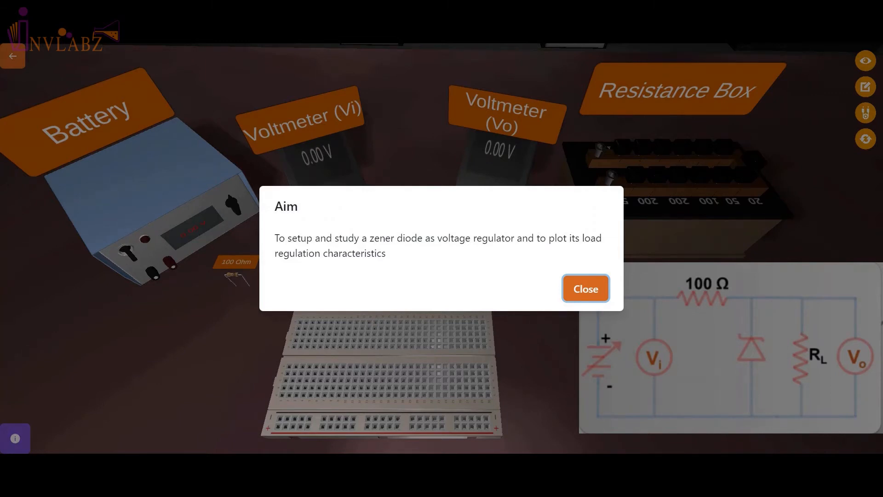
{"action": "mouse_move", "coordinate": [627, 242]}
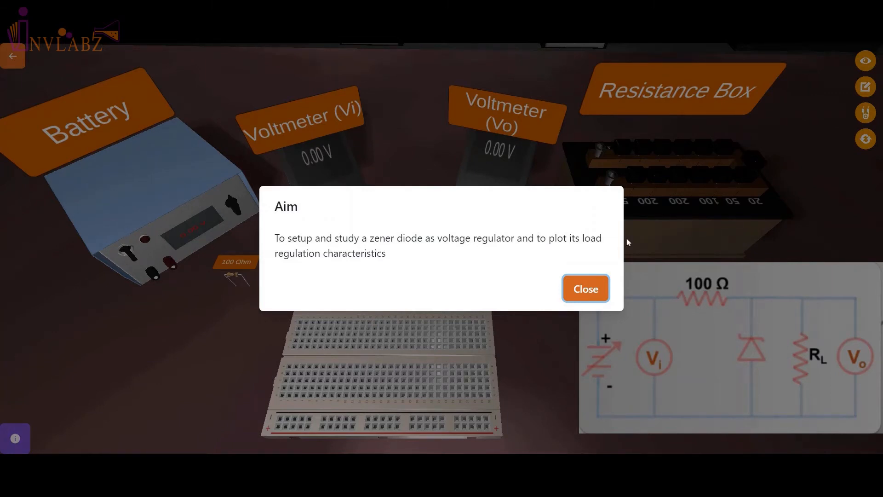
Dismiss the experiment's aim statement to reveal the lab bench.
{"action": "left_click", "coordinate": [585, 288]}
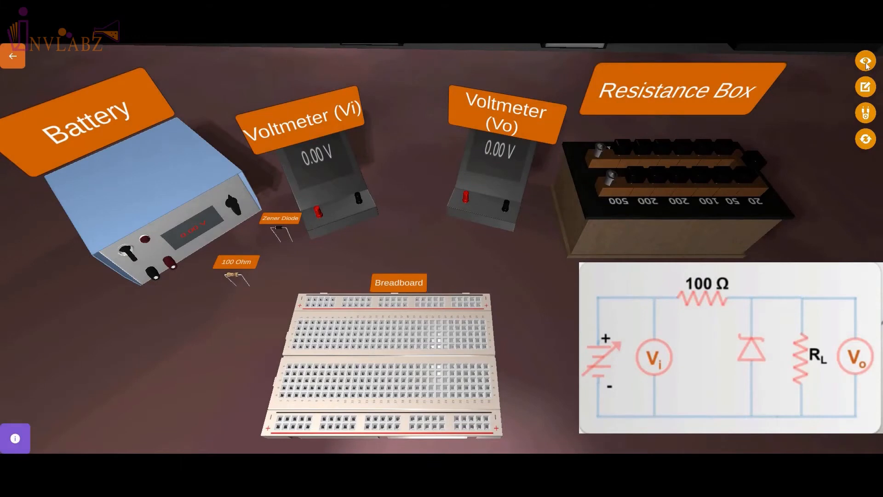
{"action": "left_click", "coordinate": [865, 60]}
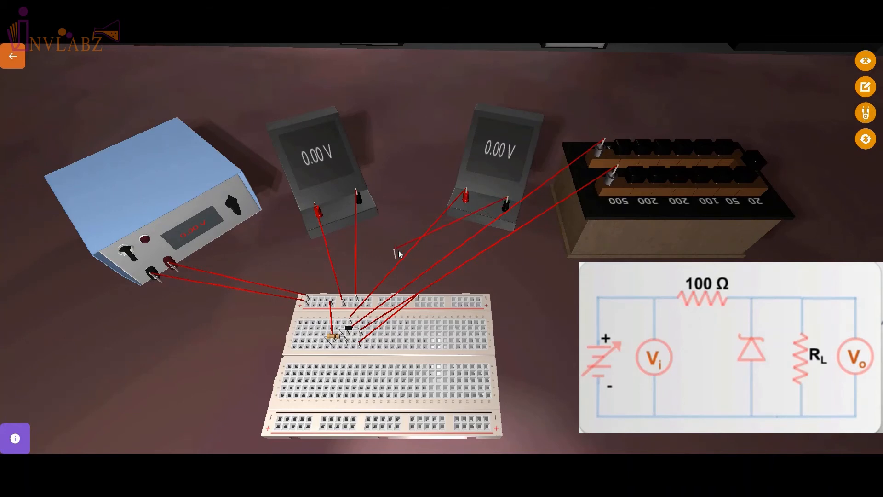
{"action": "mouse_move", "coordinate": [729, 280]}
{"action": "type", "text": "50"}
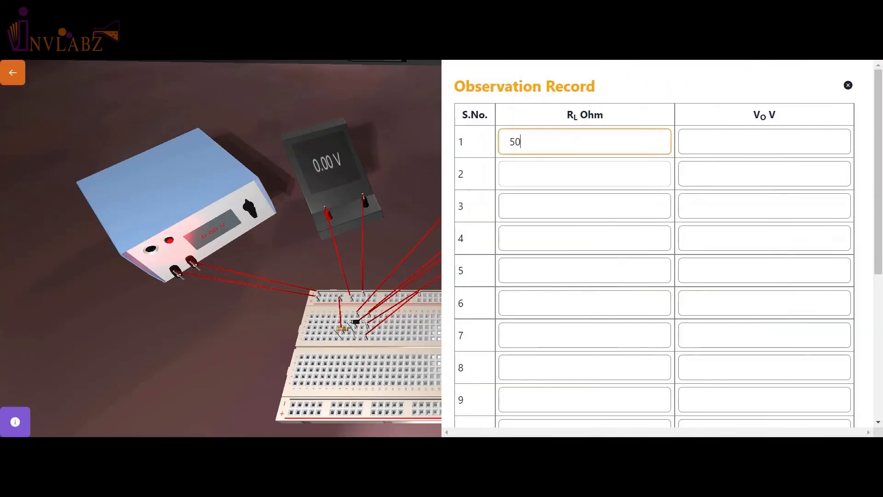
Record a 50 ohm load entry with 10 V applied in the observation record.
{"action": "left_click", "coordinate": [847, 85]}
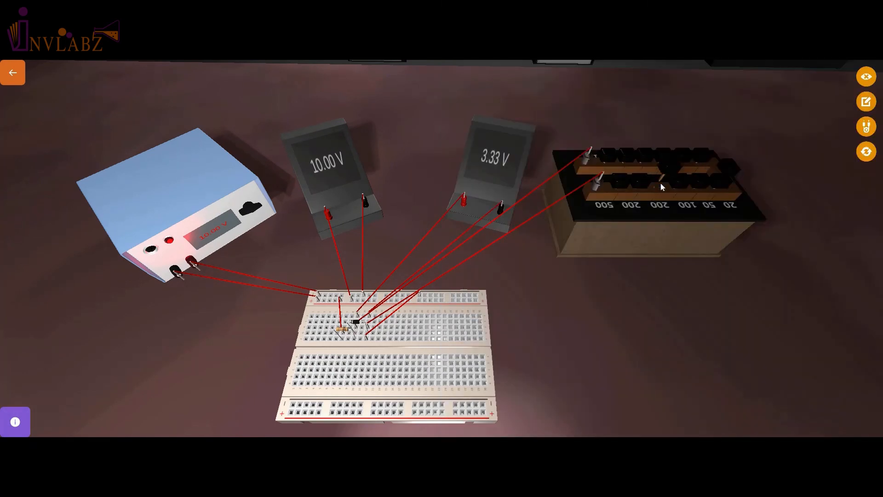